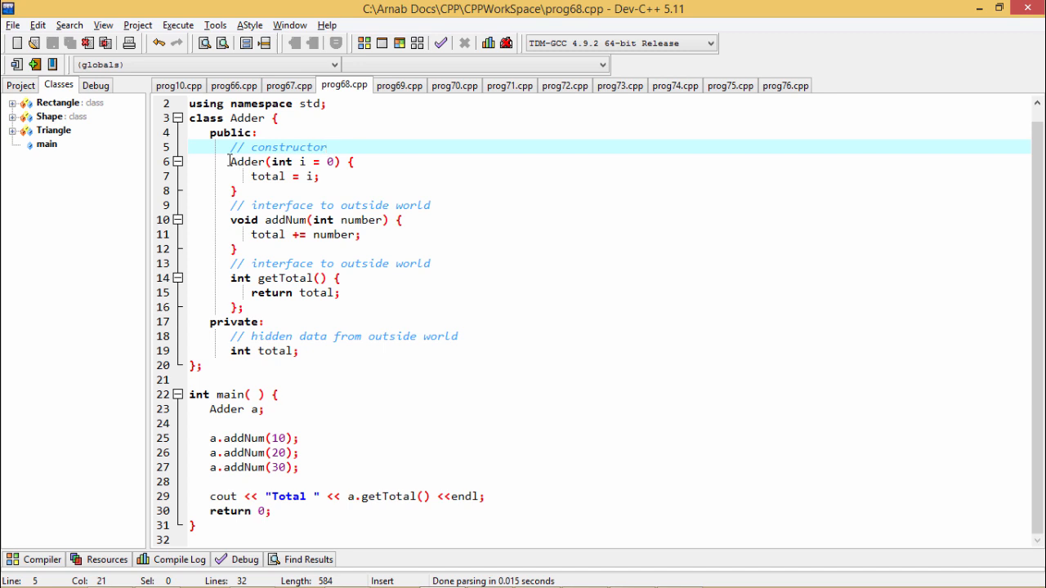
Step: Highlight the addNum function and the int-returning getTotal function while explaining them
left_click_drag(229, 162, 307, 190)
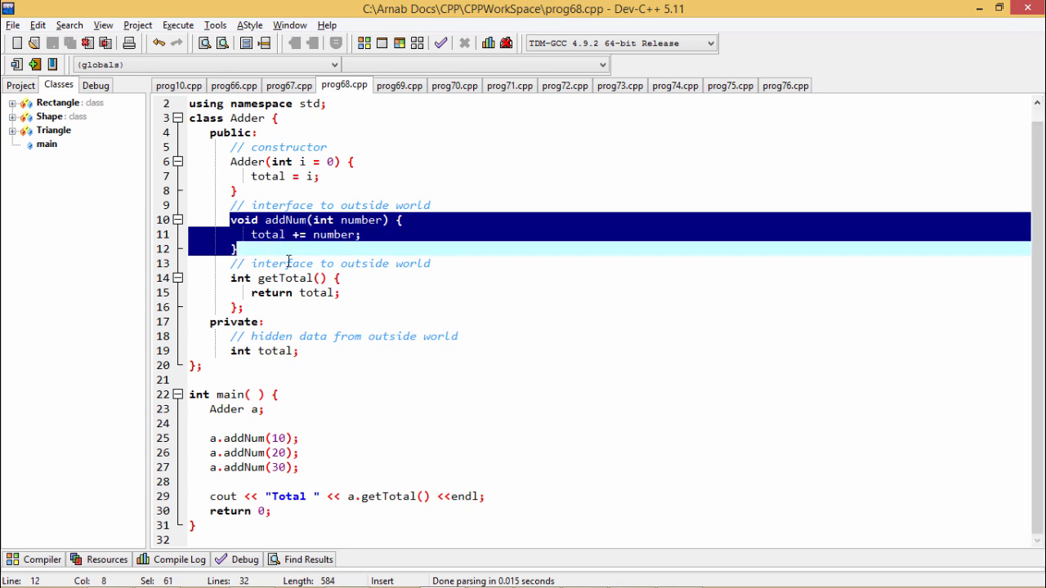
mouse_move(290, 261)
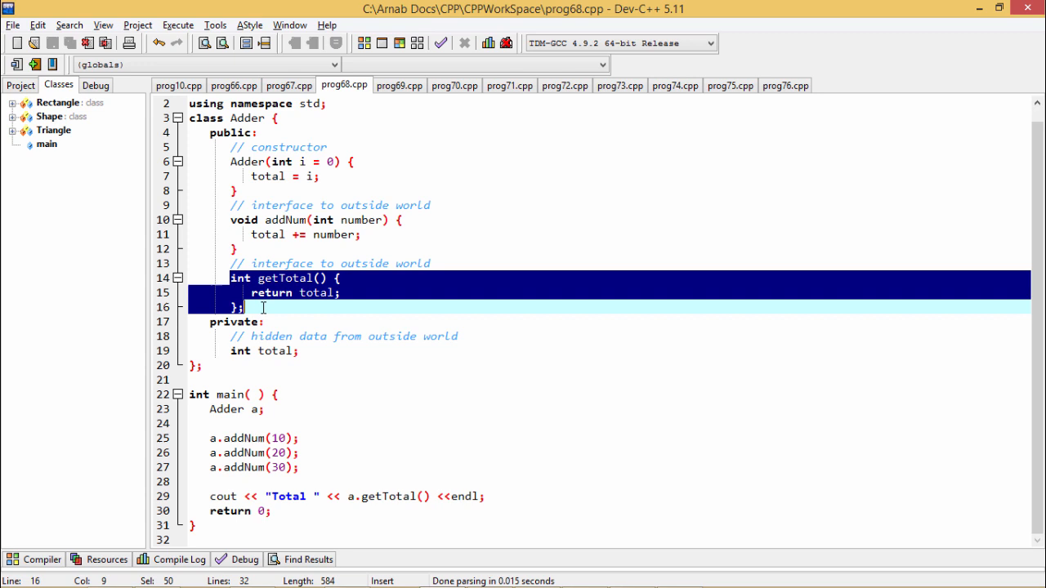
mouse_move(263, 307)
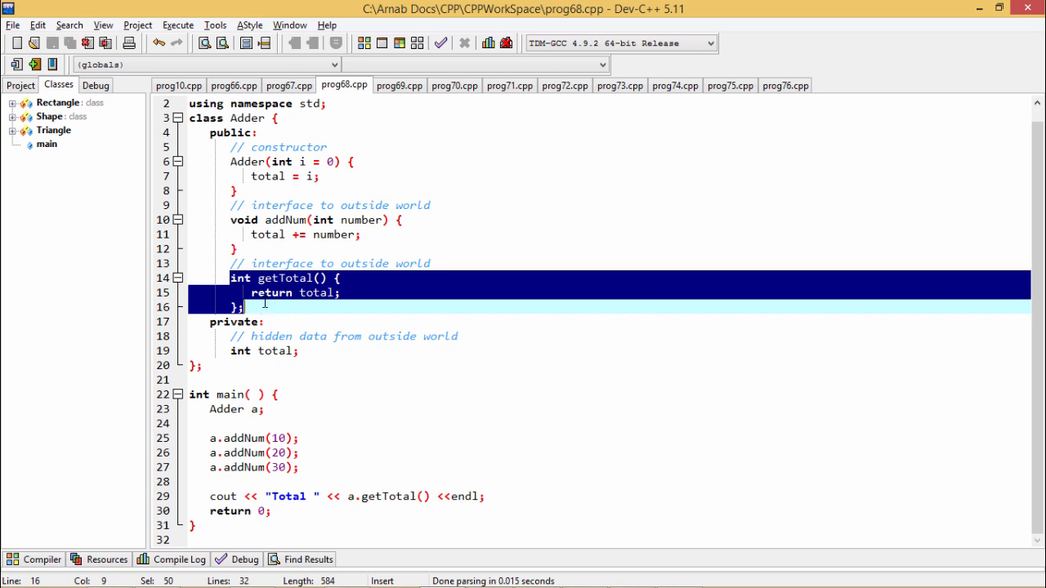
mouse_move(307, 286)
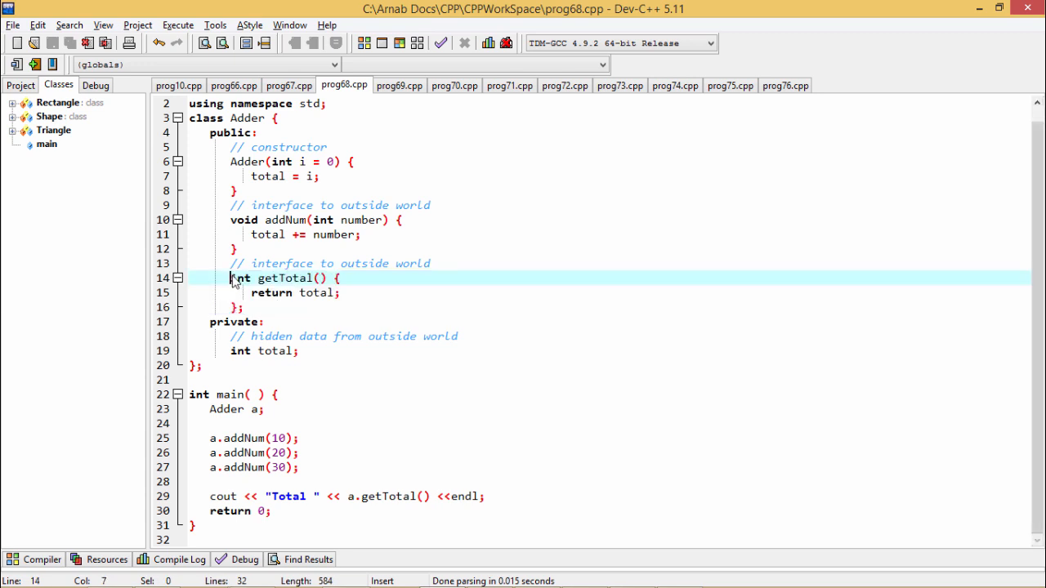
double_click(239, 278)
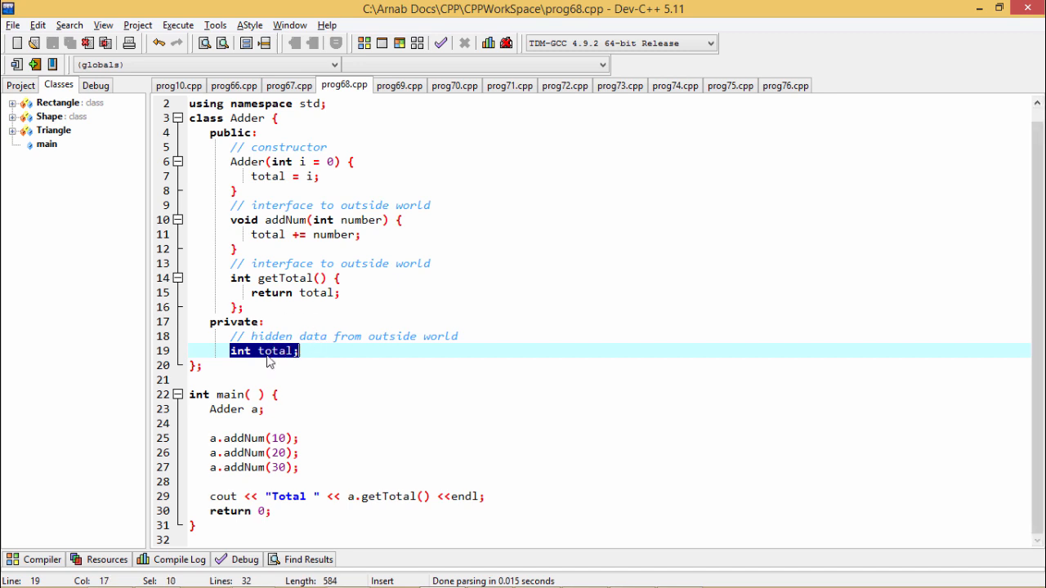
mouse_move(278, 356)
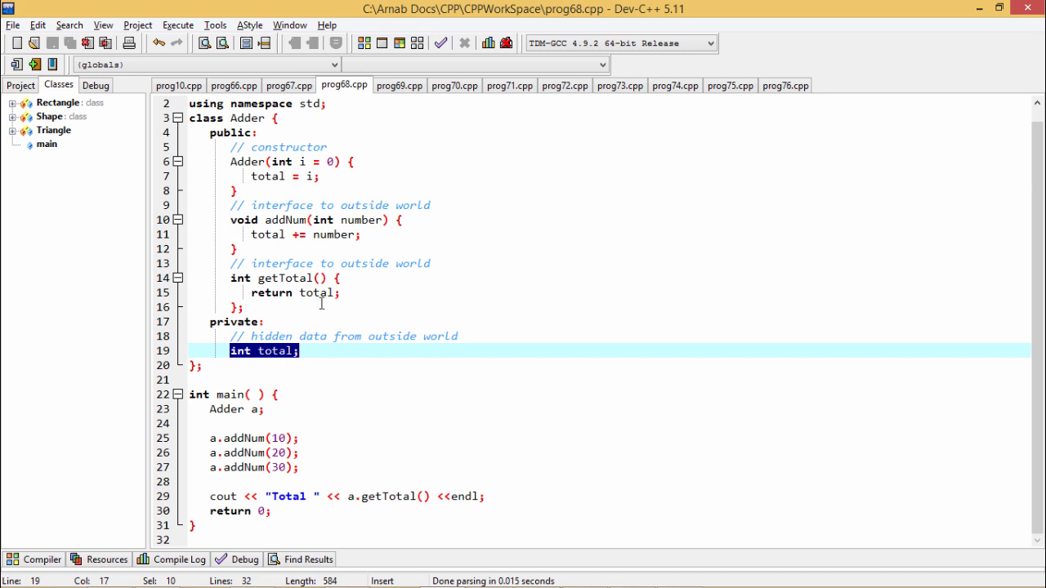
mouse_move(231, 278)
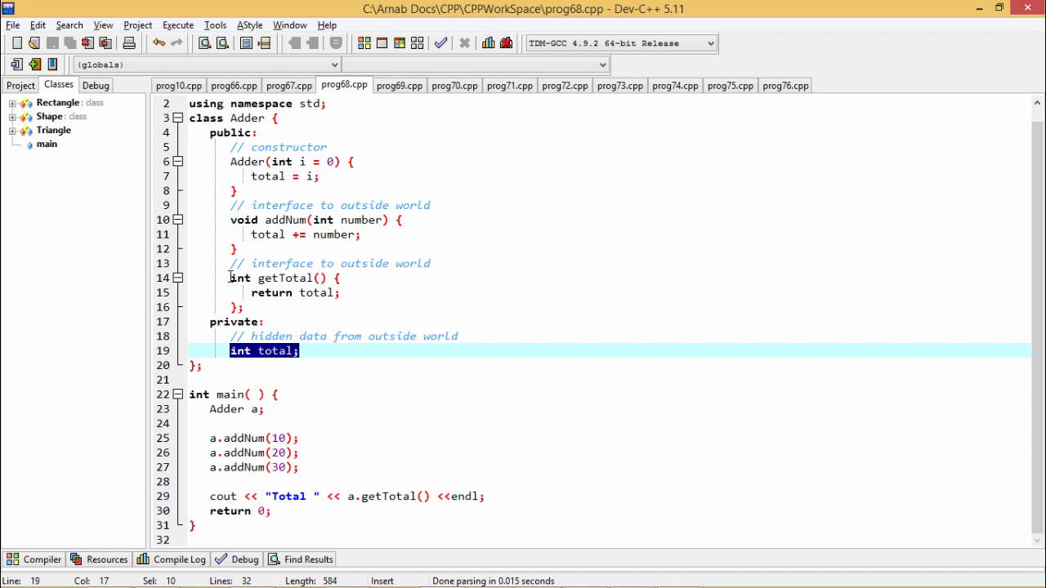
left_click_drag(229, 277, 244, 308)
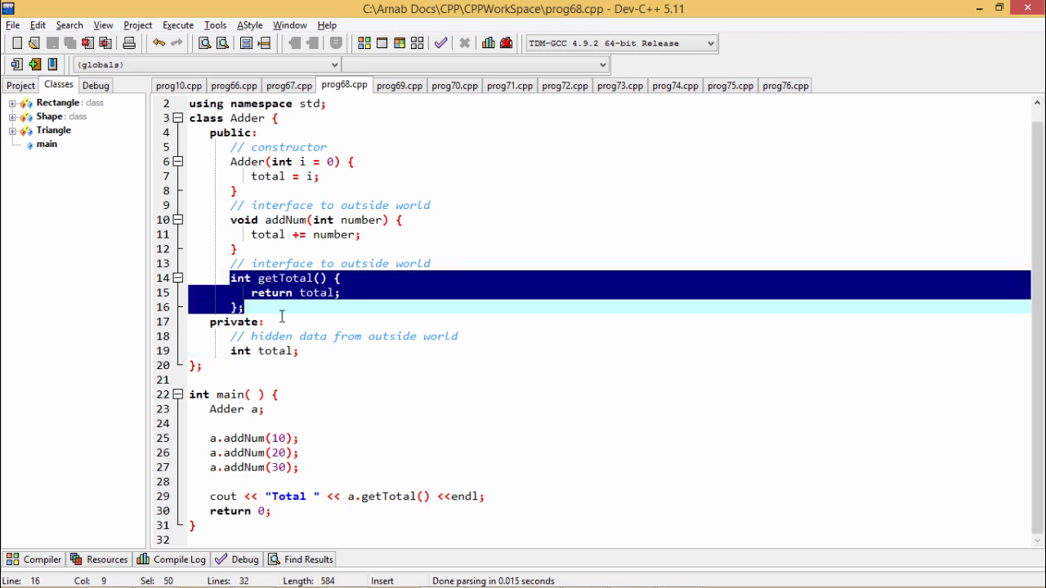
mouse_move(300, 324)
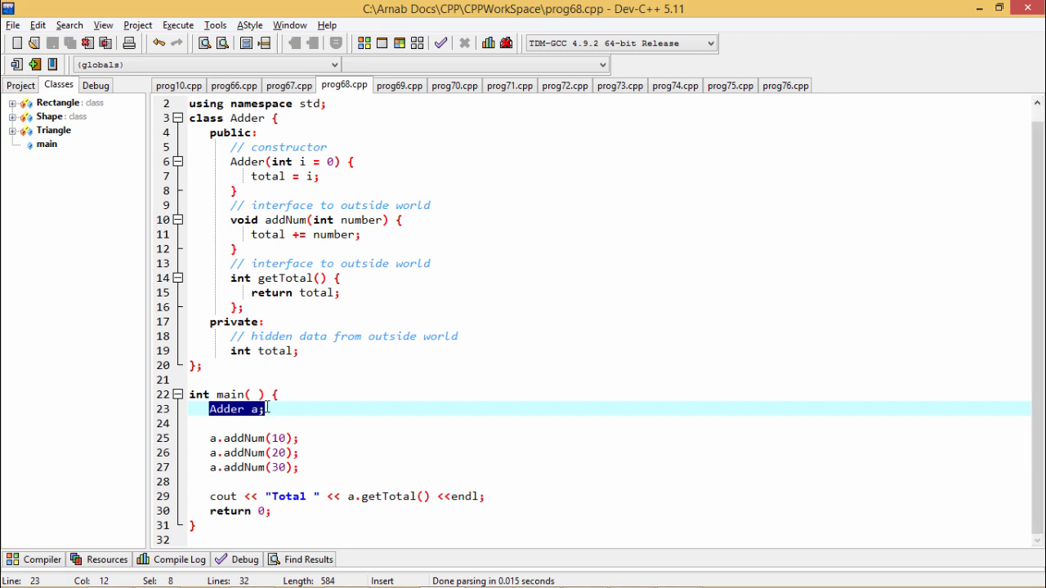
mouse_move(229, 454)
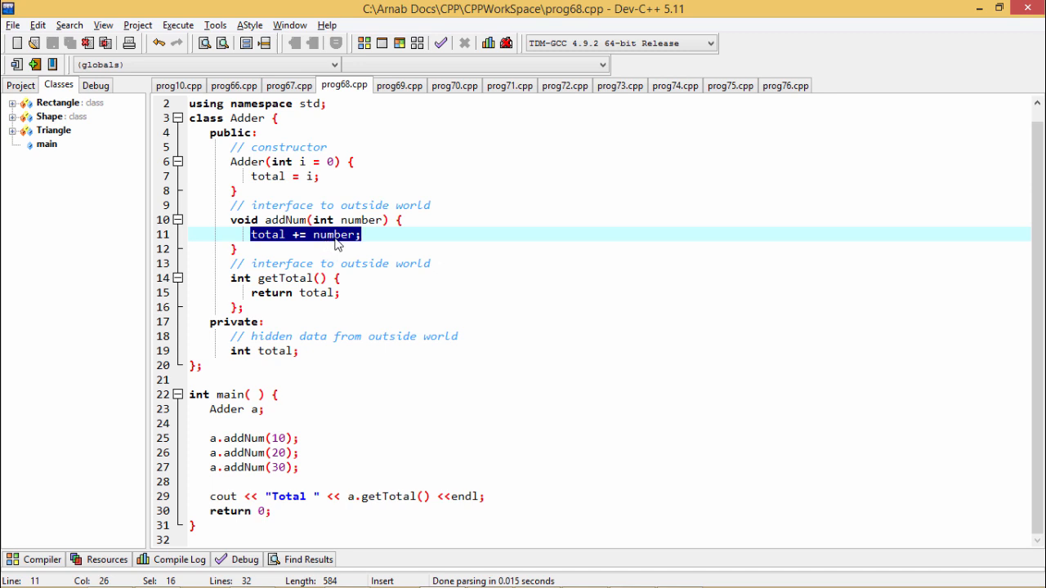
mouse_move(276, 244)
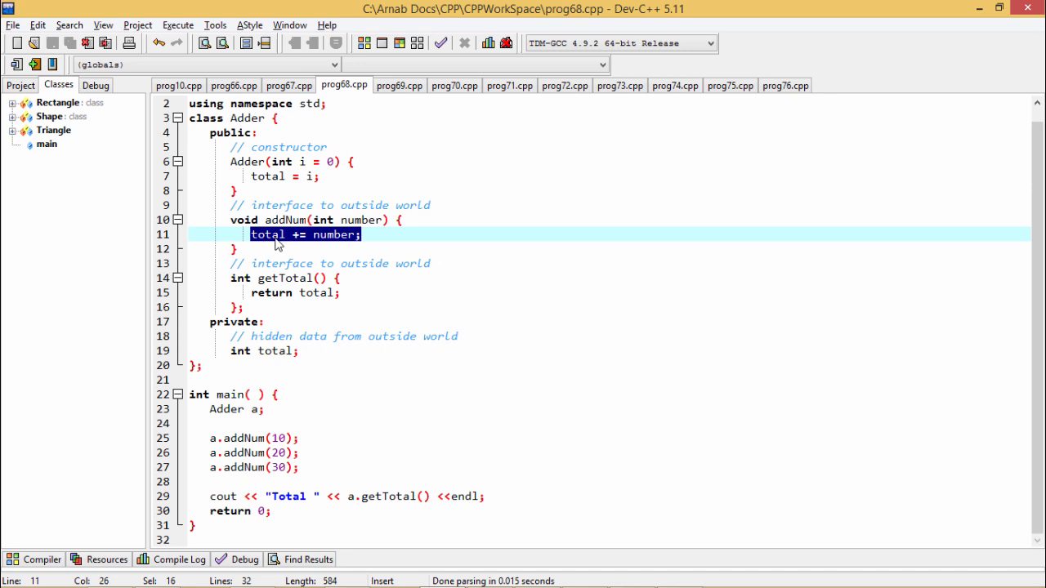
Step: Point out the 'total += number;' statement and the hidden 'int total;' data member
double_click(235, 350)
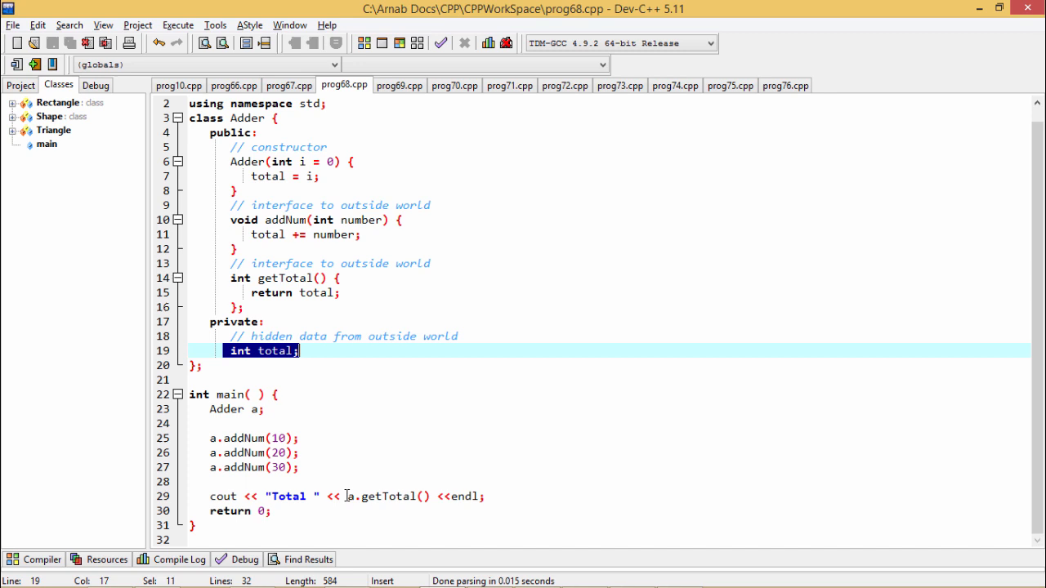
double_click(385, 497)
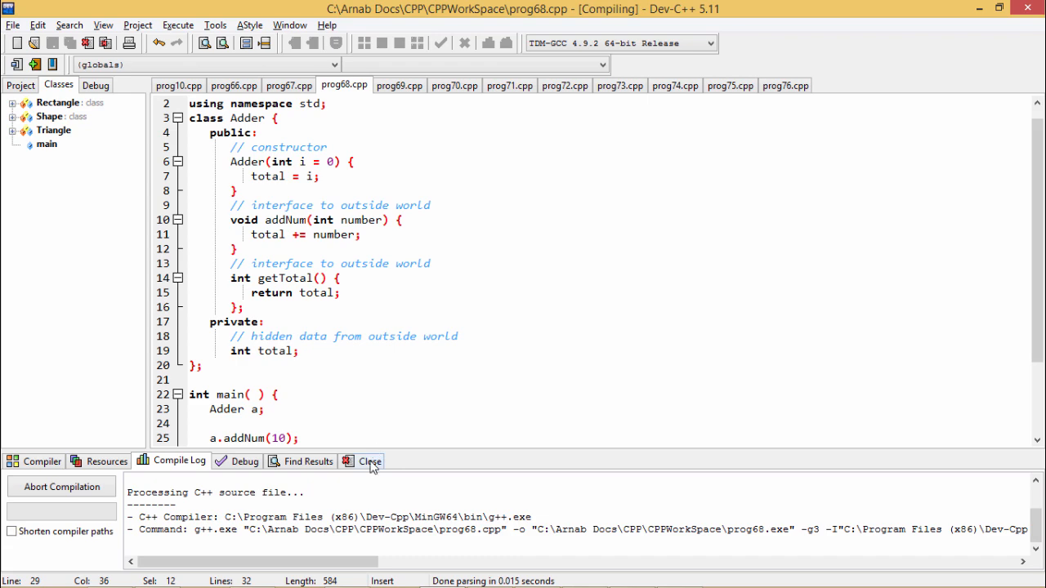
Step: Run prog68 to see 'Total 60', close the console, and show the Find Results panel
left_click(370, 461)
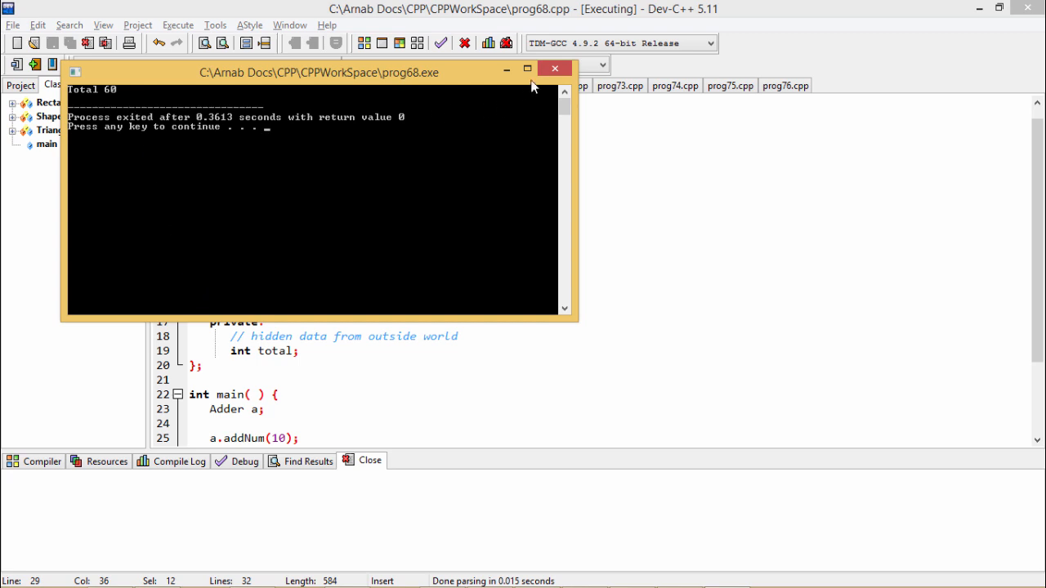
left_click_drag(318, 72, 744, 122)
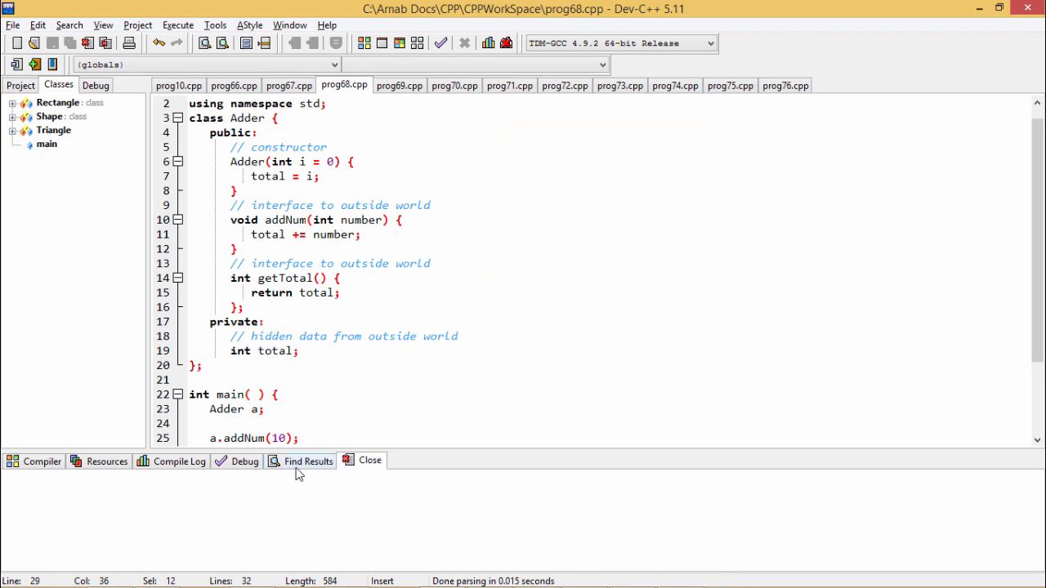
left_click(307, 461)
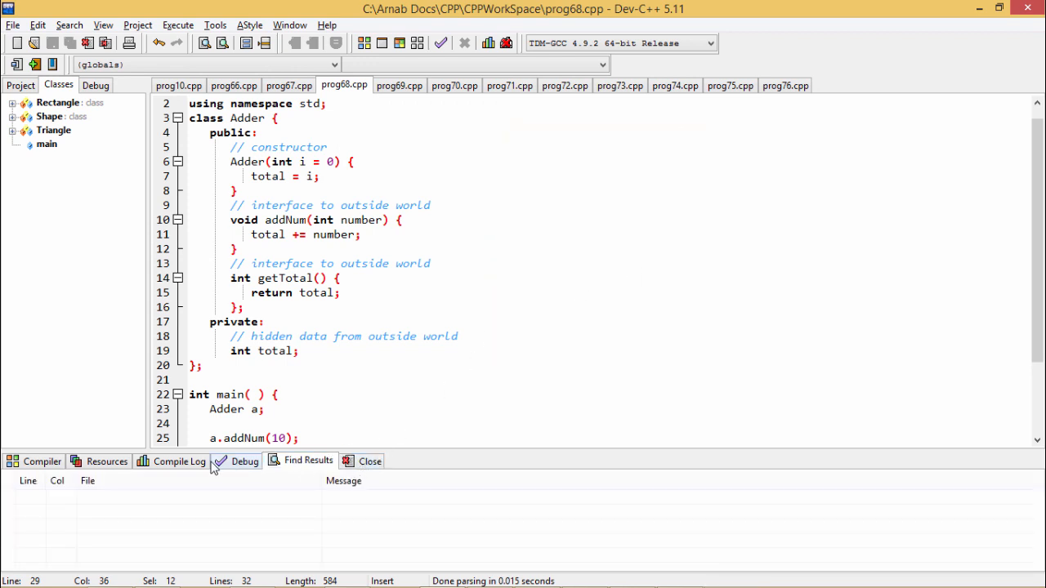
left_click(370, 461)
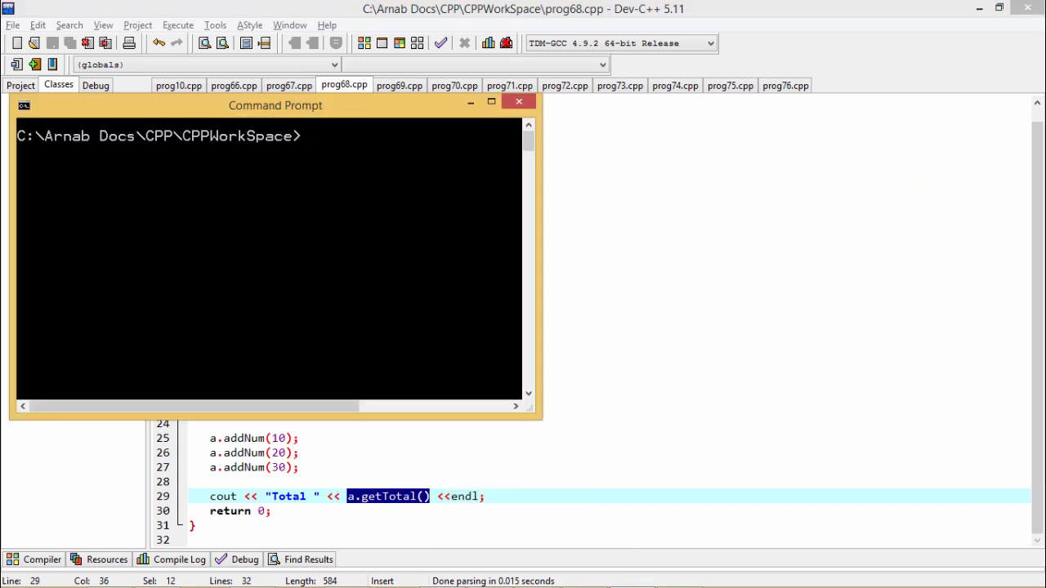
Step: Begin the compile command, typing 'g++ pr' toward 'g++ prog68.cpp'
type("g++")
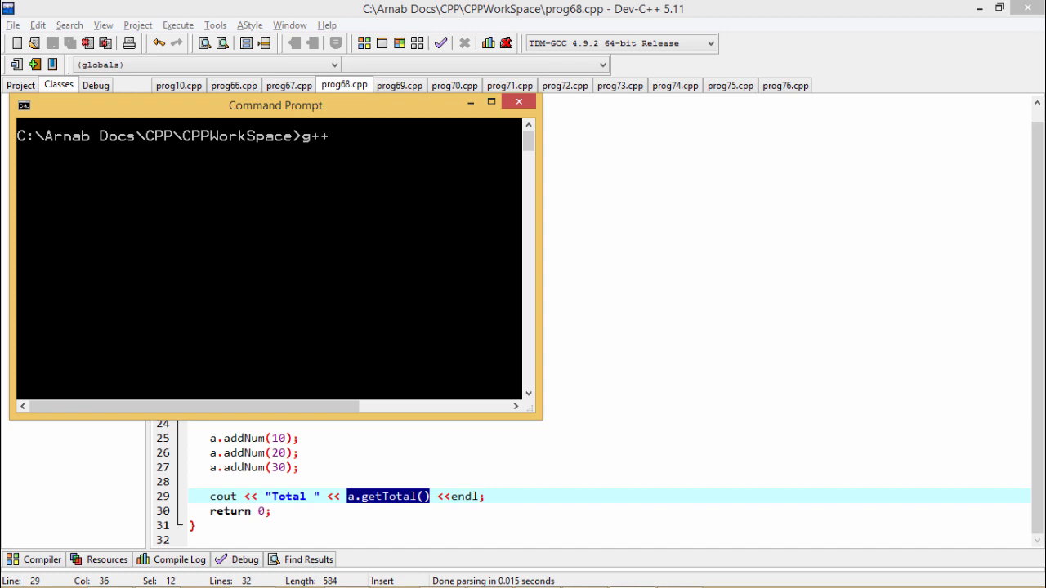
type("pr")
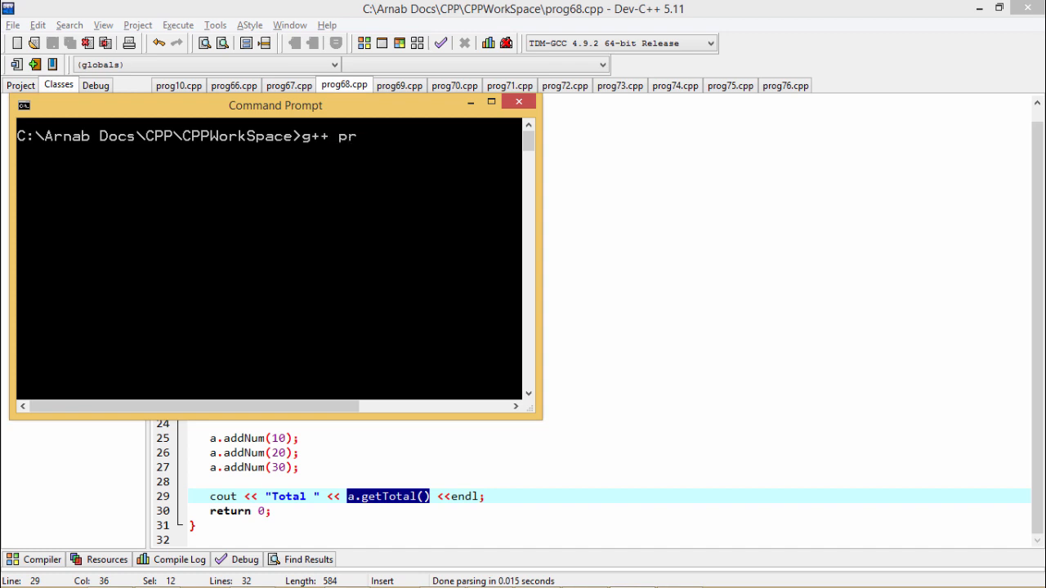